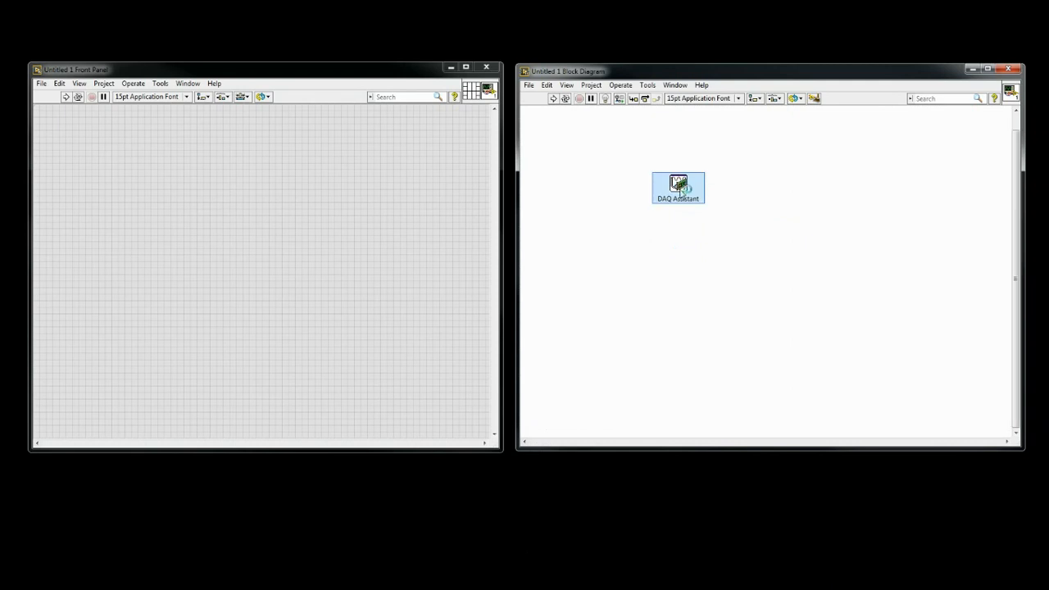
# - Configure the placed DAQ Assistant as a voltage output on USB-6009 channel ao0
pyautogui.doubleClick(677, 187)
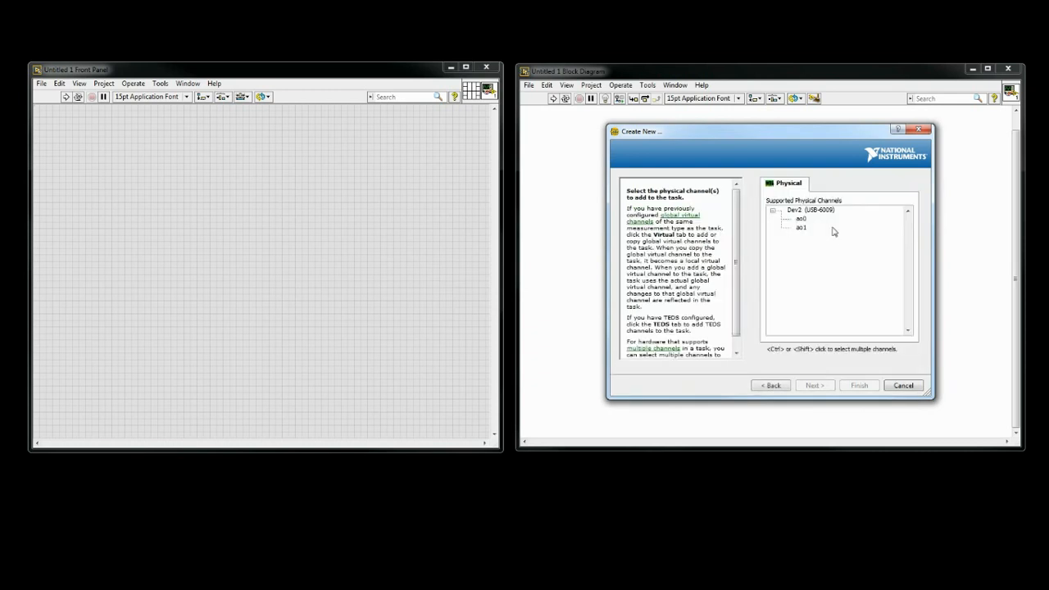
pyautogui.click(800, 218)
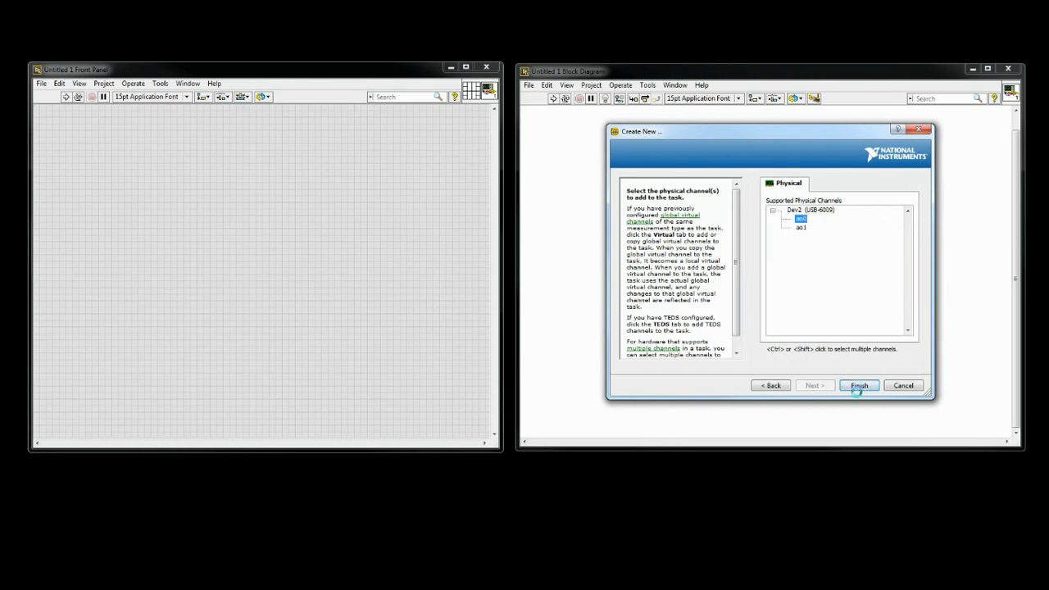
pyautogui.click(858, 385)
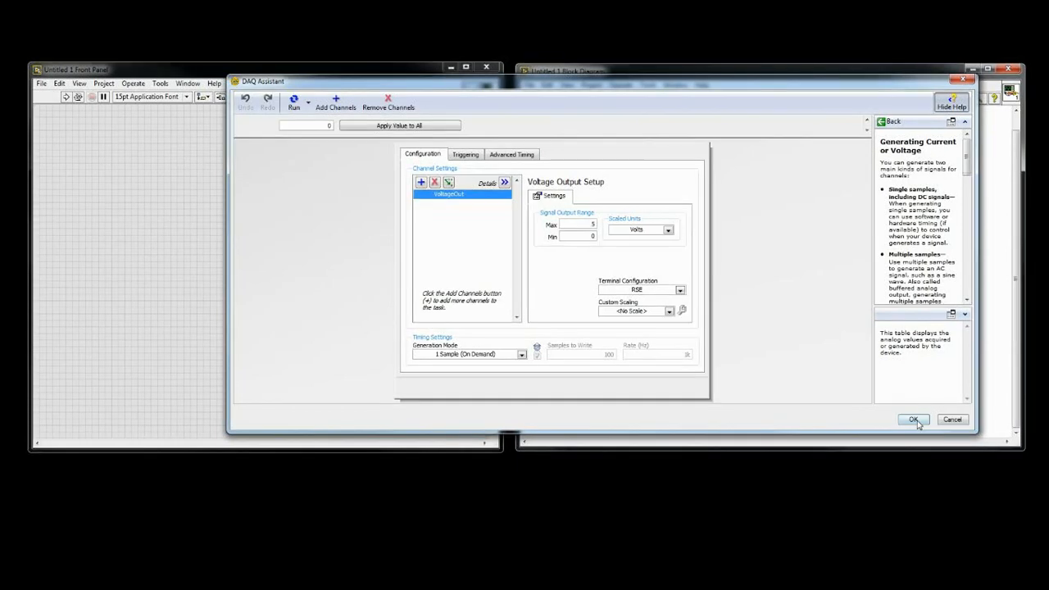
# - Accept the ao0 voltage task and add a Setpoint control with a Multiply function
pyautogui.click(912, 419)
pyautogui.write('Setpoint')
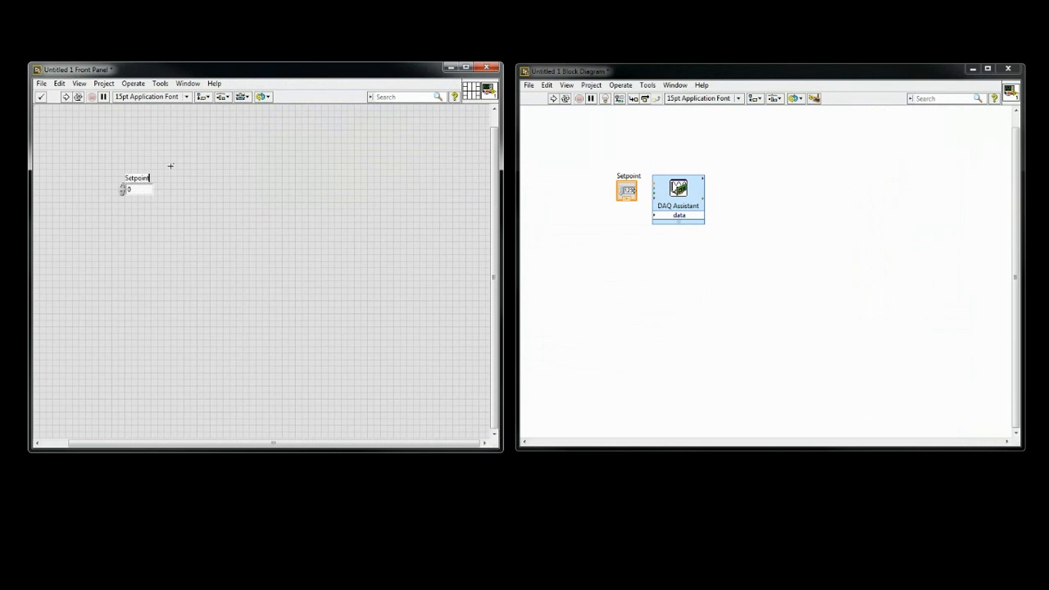
pyautogui.moveTo(251, 167)
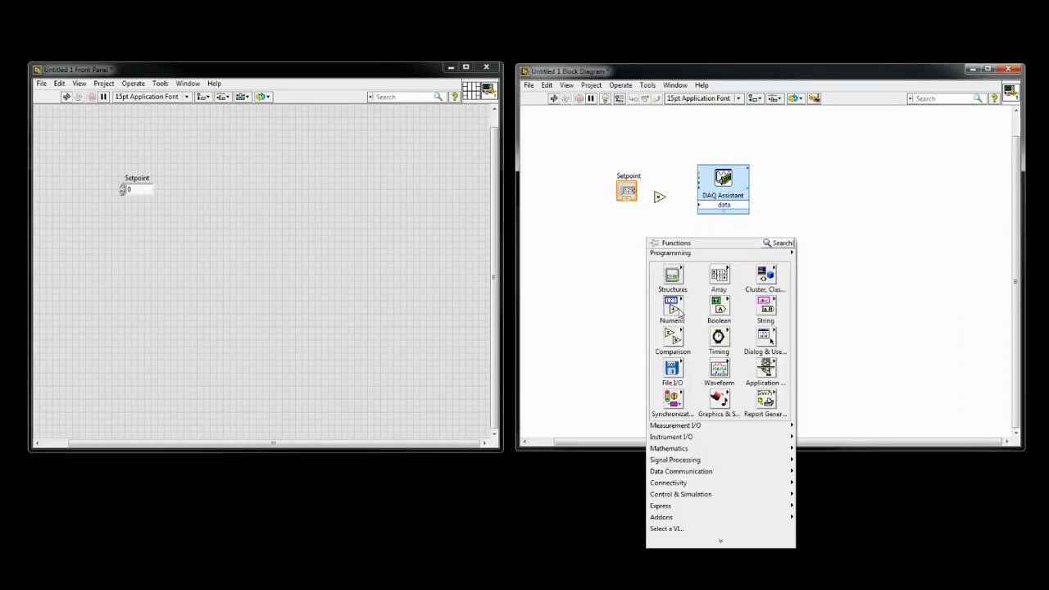
pyautogui.click(672, 309)
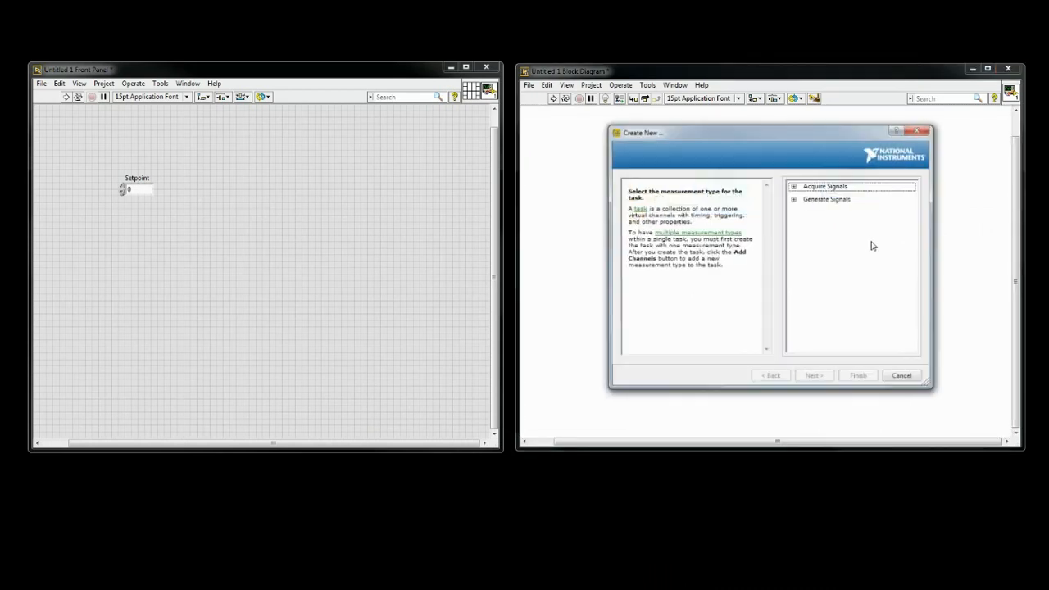
# - Set a second DAQ Assistant to Analog Input Voltage on channel ai0 and accept it
pyautogui.click(794, 186)
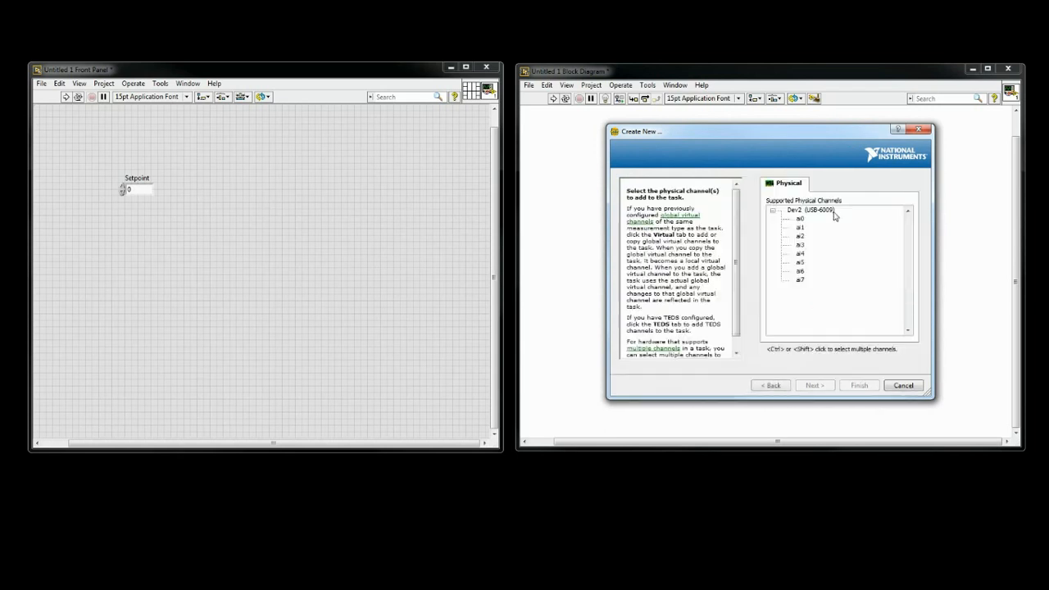
pyautogui.click(800, 218)
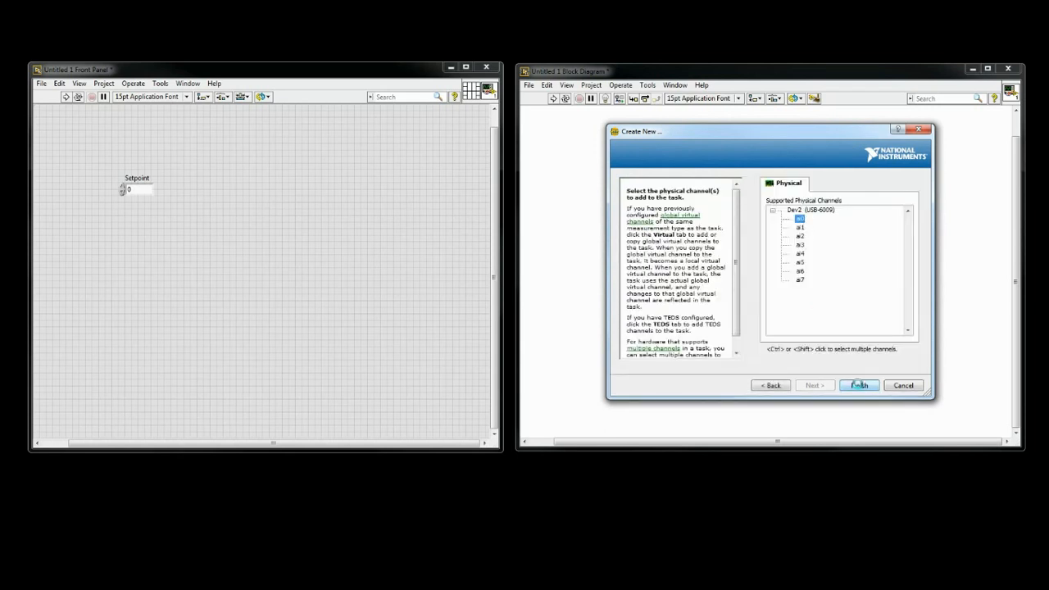
pyautogui.click(858, 385)
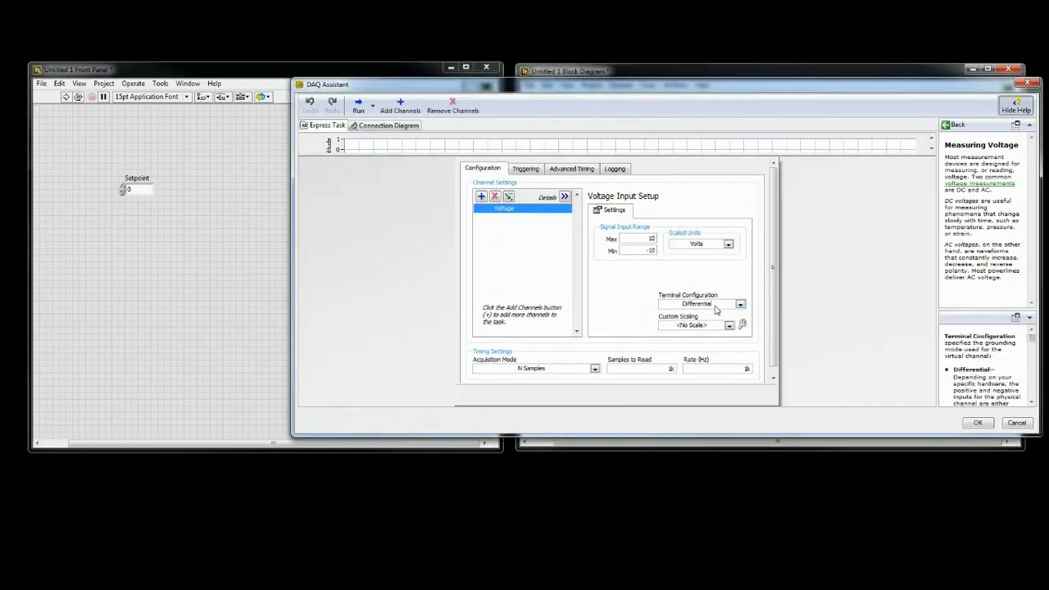
pyautogui.moveTo(901, 430)
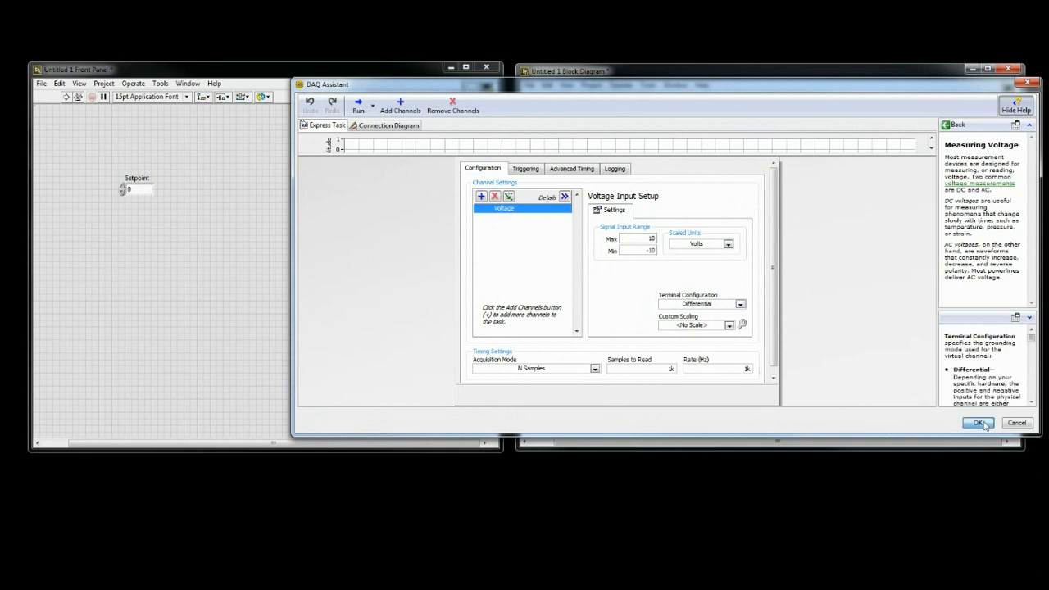
pyautogui.click(977, 422)
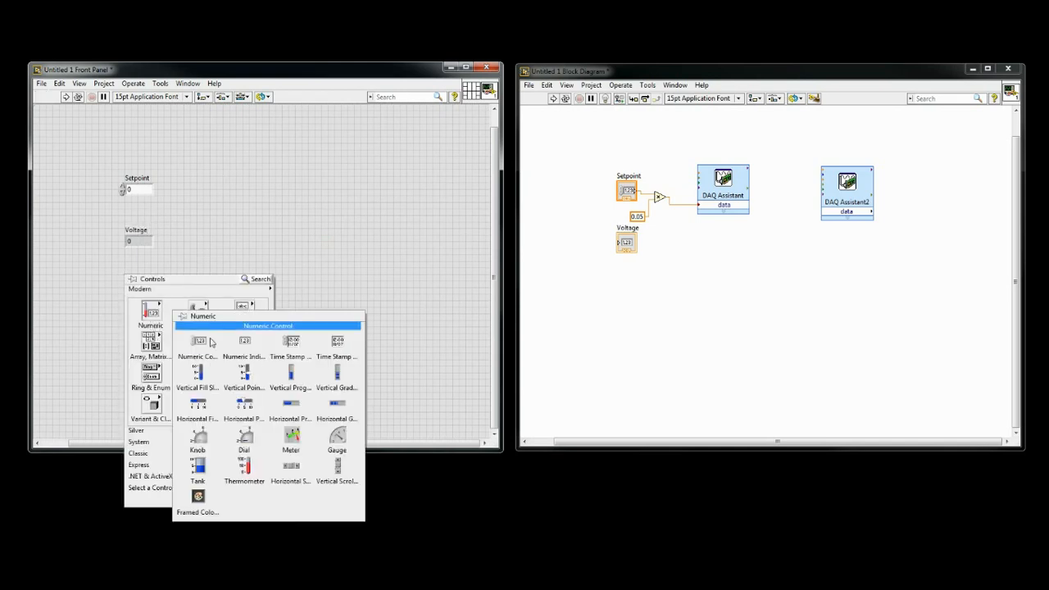
# - Place %FS and Flow (sccm) indicators, a Flow (full scale) control, and a Waveform Chart
pyautogui.click(197, 341)
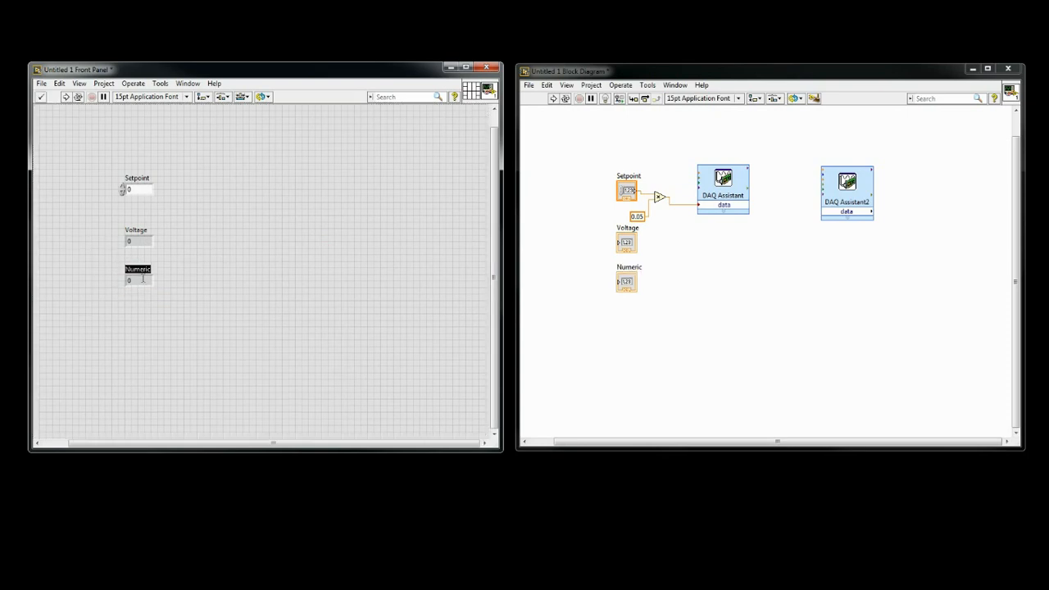
pyautogui.write('%FS')
pyautogui.write('Flow (')
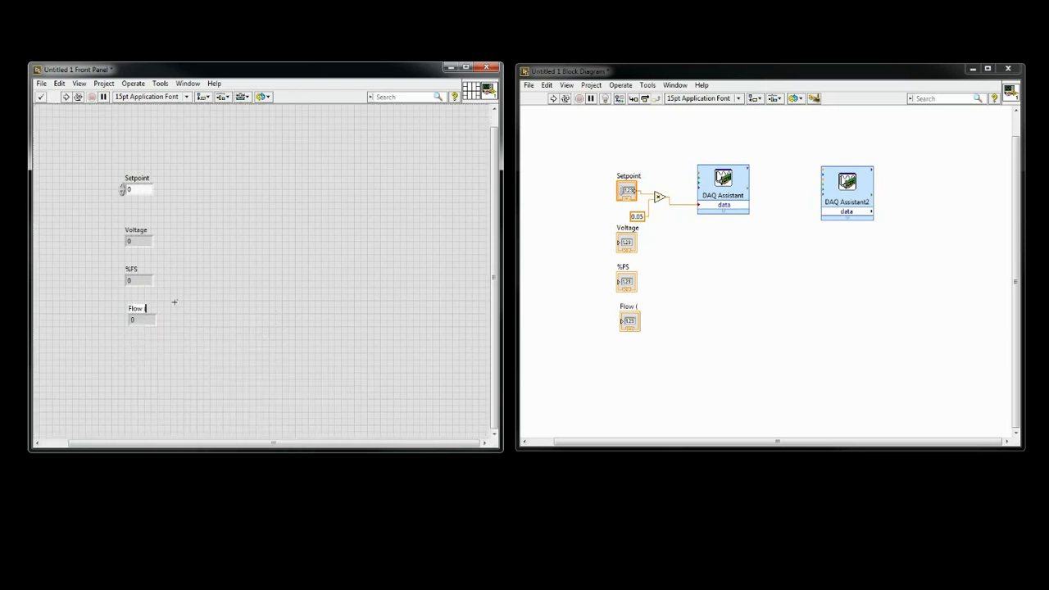
pyautogui.rightClick(164, 307)
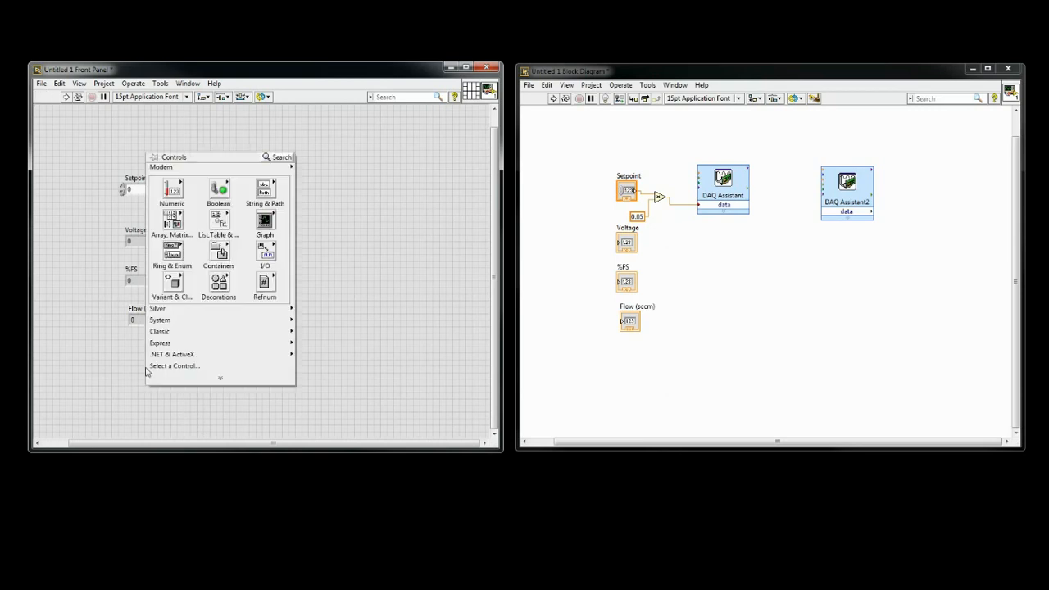
pyautogui.moveTo(172, 190)
pyautogui.write('Flow (full')
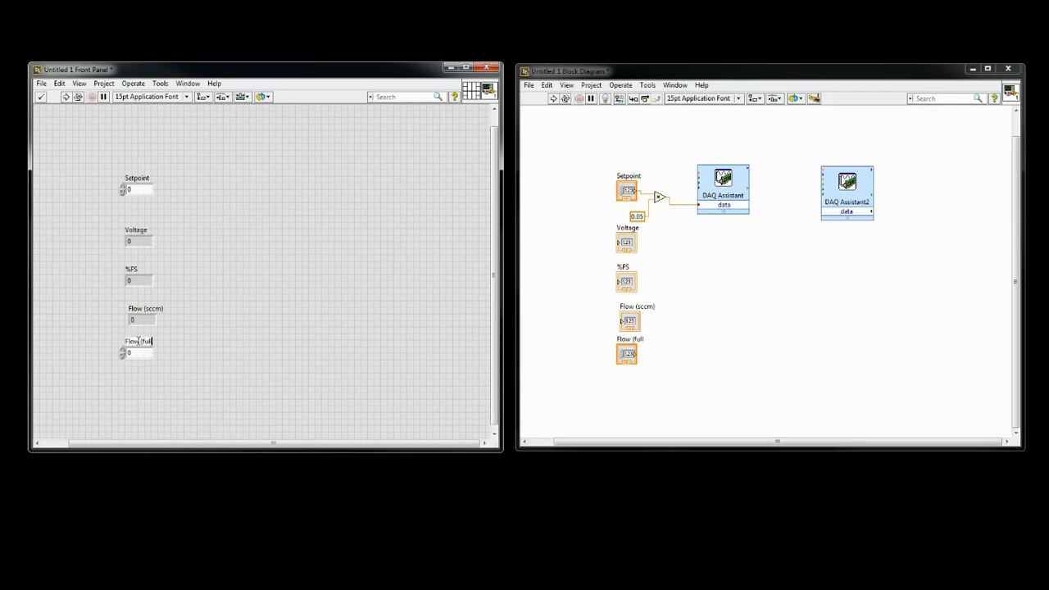
pyautogui.write('scale)')
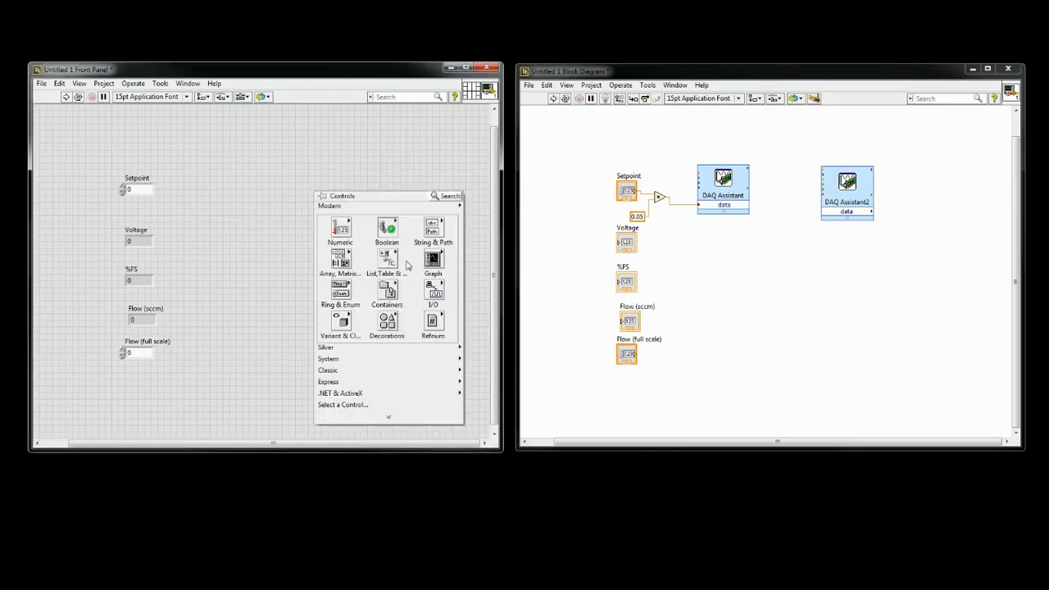
pyautogui.click(432, 262)
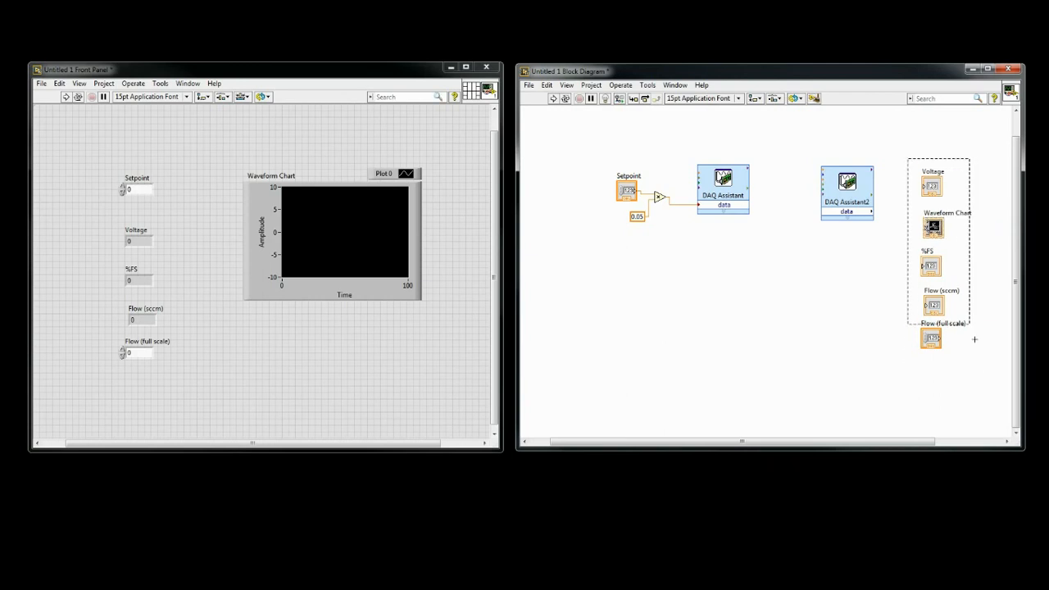
# - Wire DAQ Assistant2's reading into a Multiply scaling node and add a while loop
pyautogui.click(753, 98)
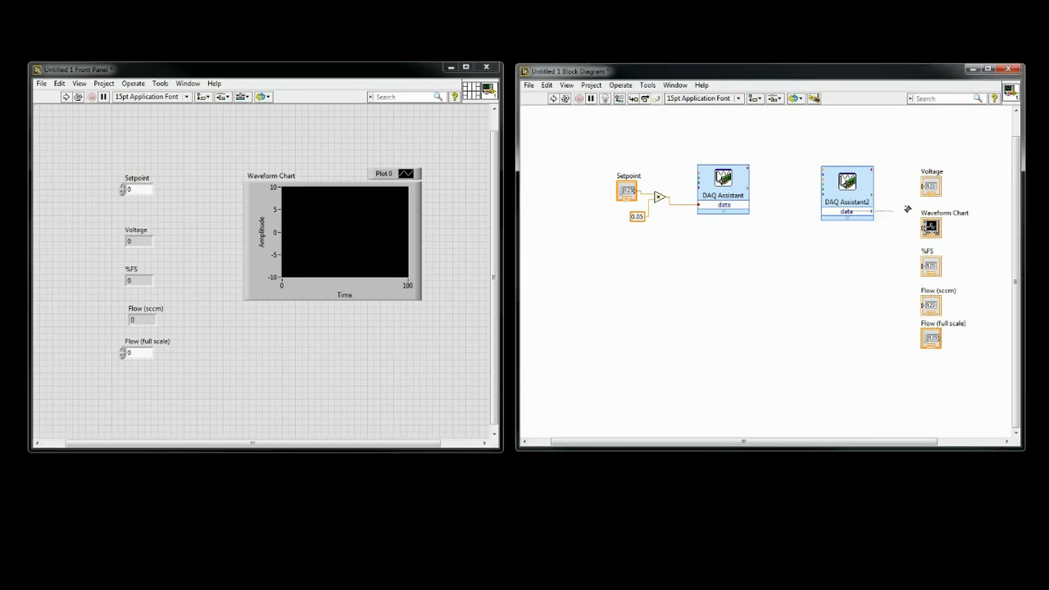
pyautogui.moveTo(868, 210); pyautogui.dragTo(930, 186)
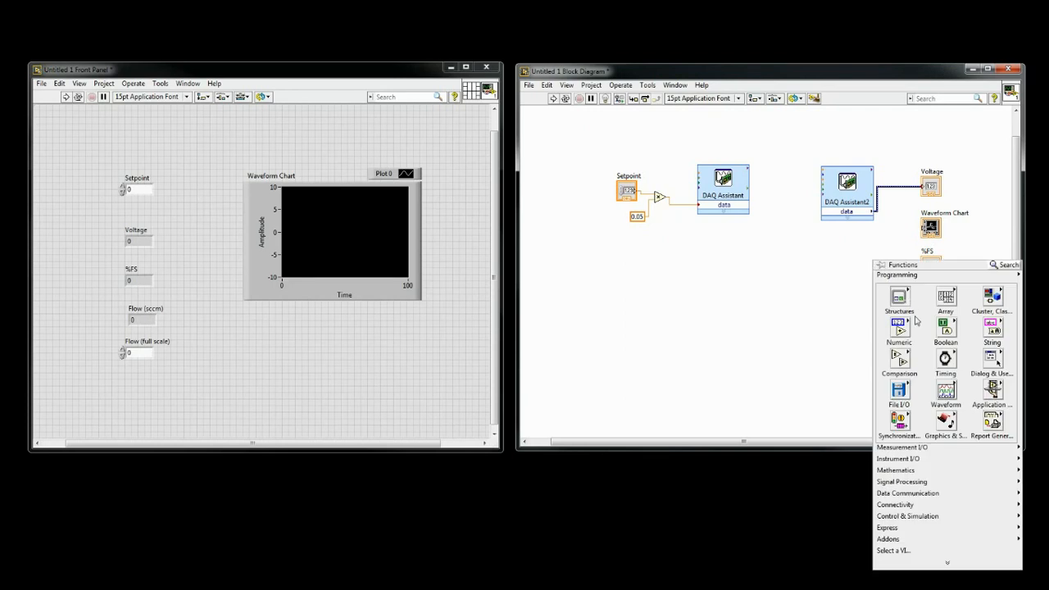
pyautogui.click(899, 325)
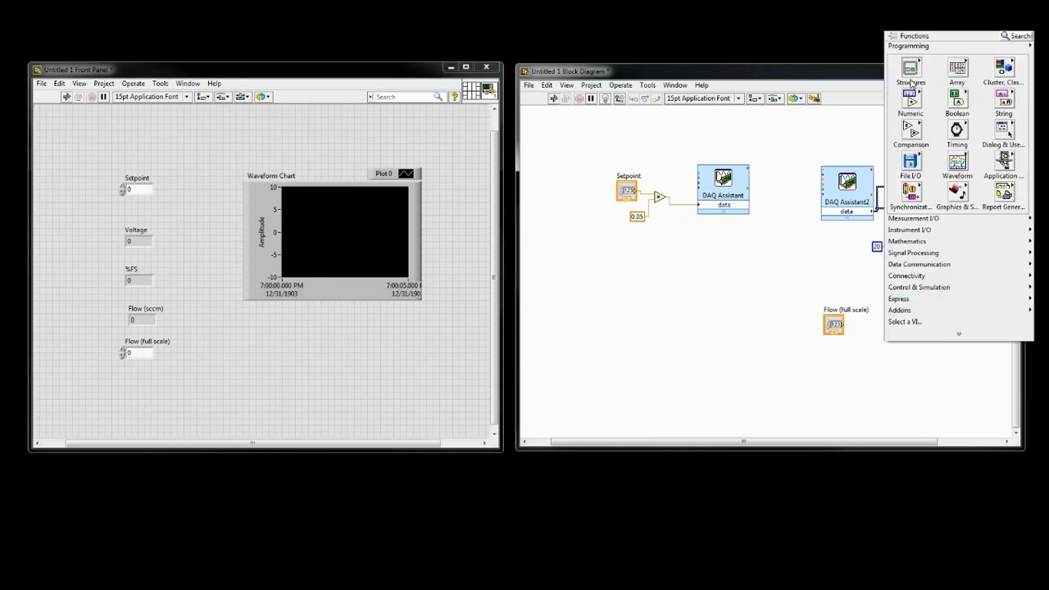
pyautogui.click(910, 98)
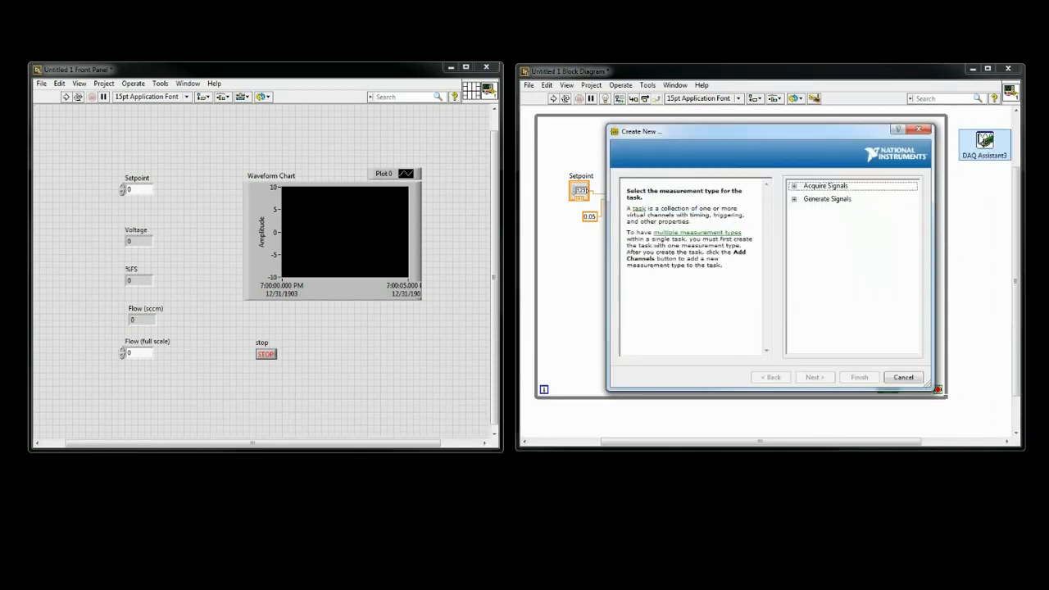
# - Set the third DAQ Assistant to Analog Output Voltage on Dev2 channel ao0 and accept
pyautogui.click(827, 199)
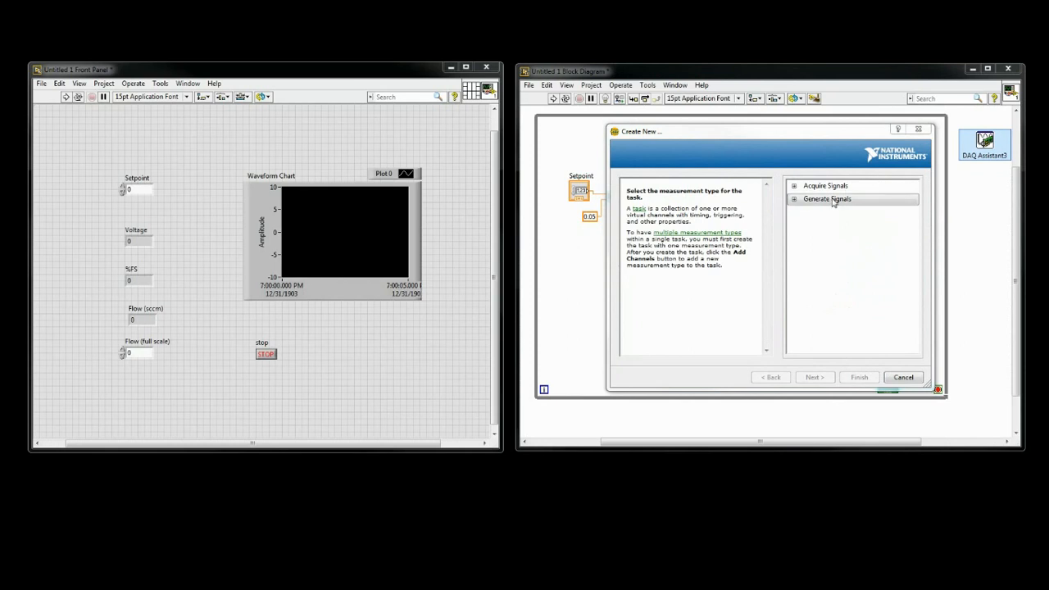
pyautogui.click(793, 199)
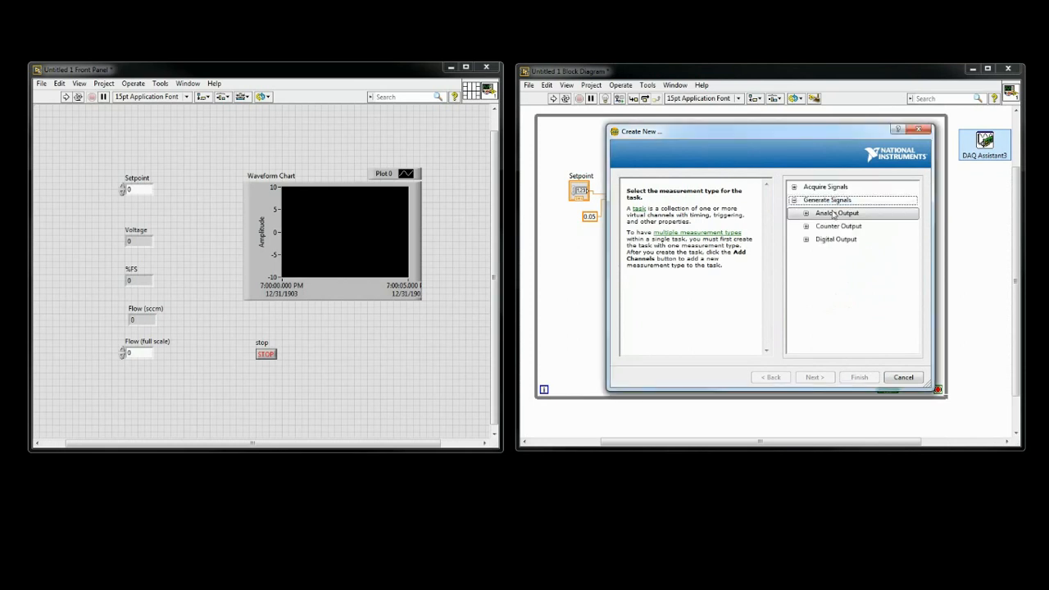
pyautogui.click(813, 377)
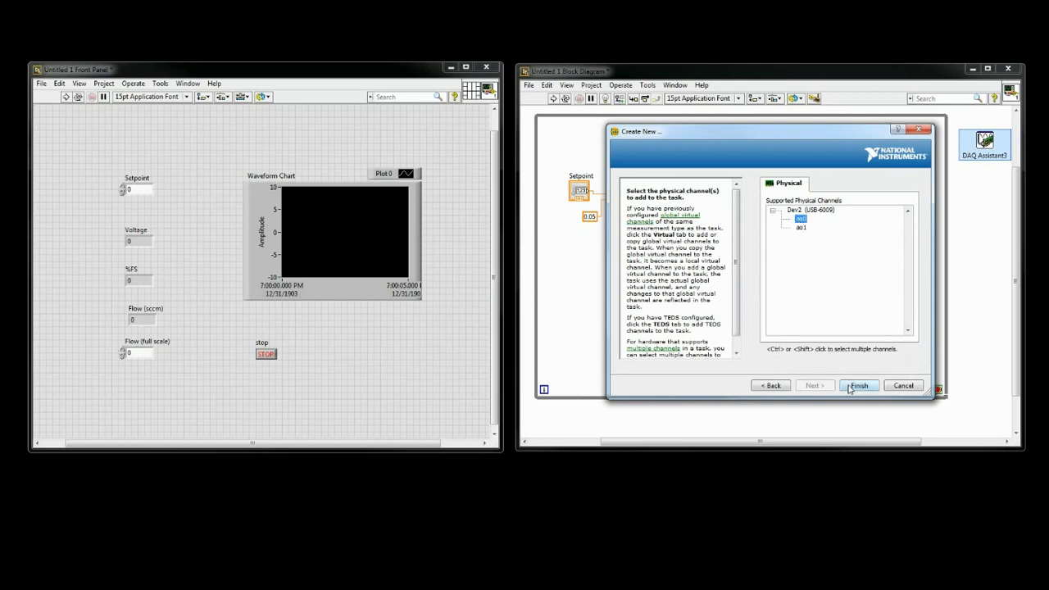
pyautogui.click(857, 385)
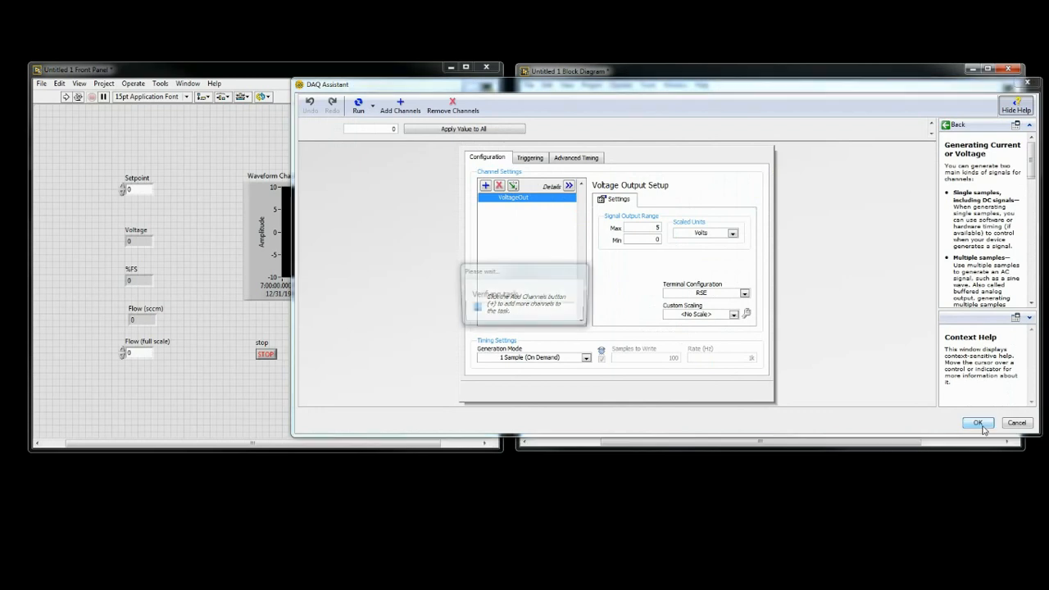
pyautogui.click(978, 422)
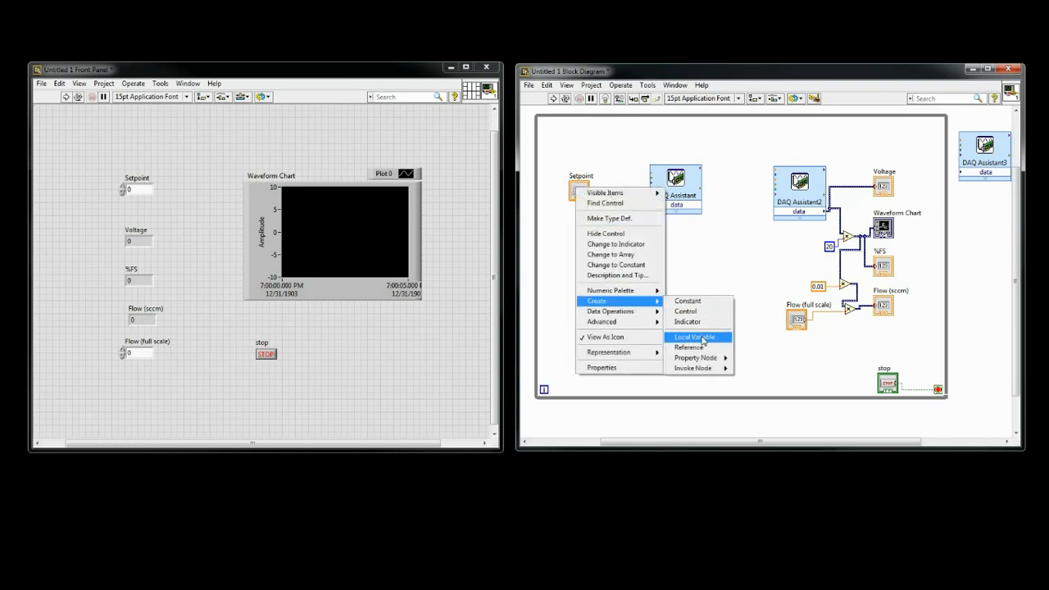
# - Create a Setpoint local variable outside the loop for writing zero
pyautogui.click(694, 337)
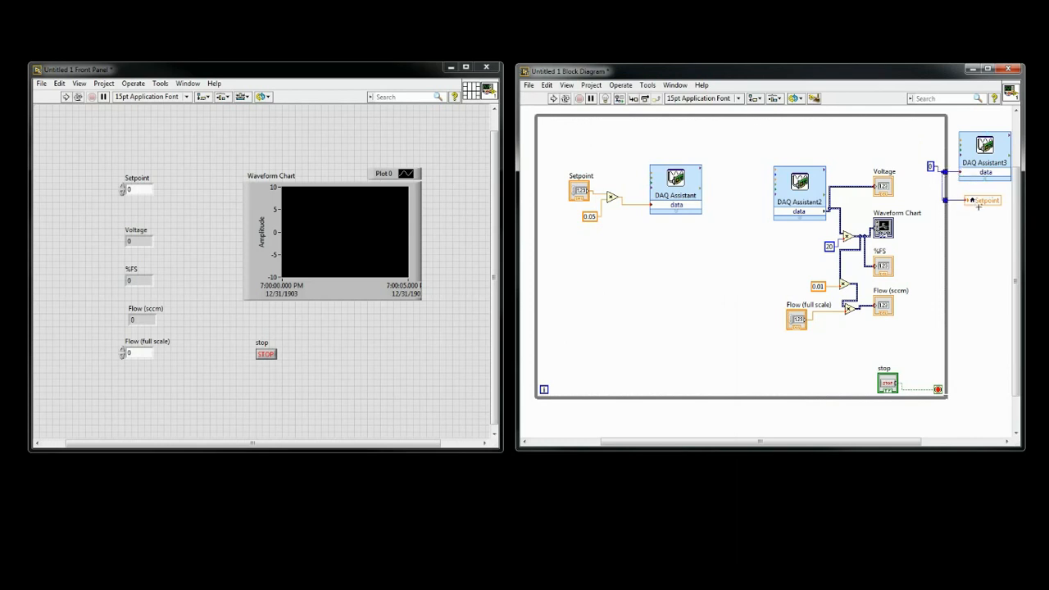
pyautogui.moveTo(751, 481)
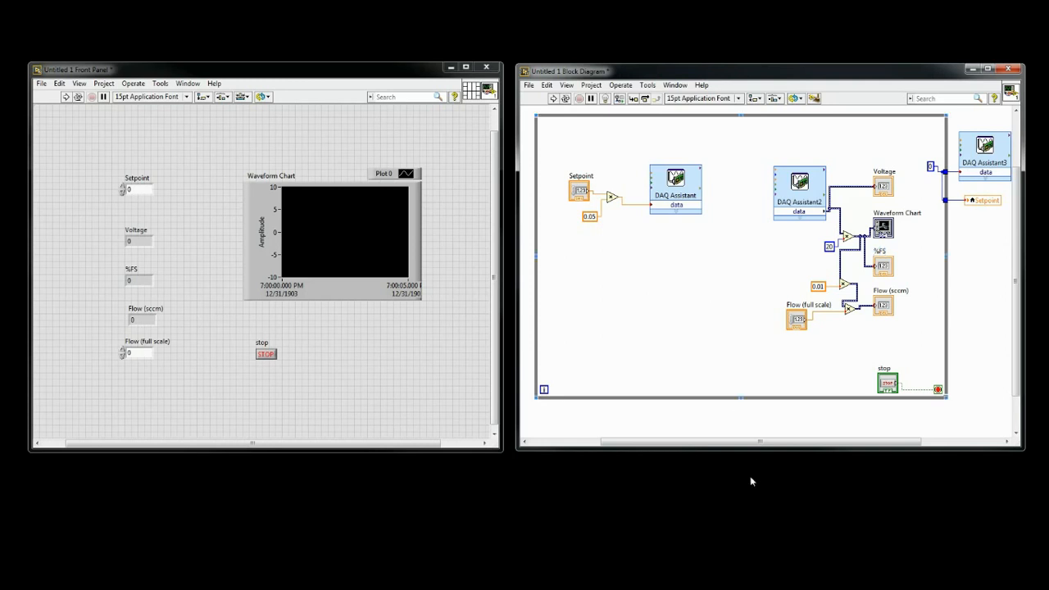
pyautogui.moveTo(146, 349)
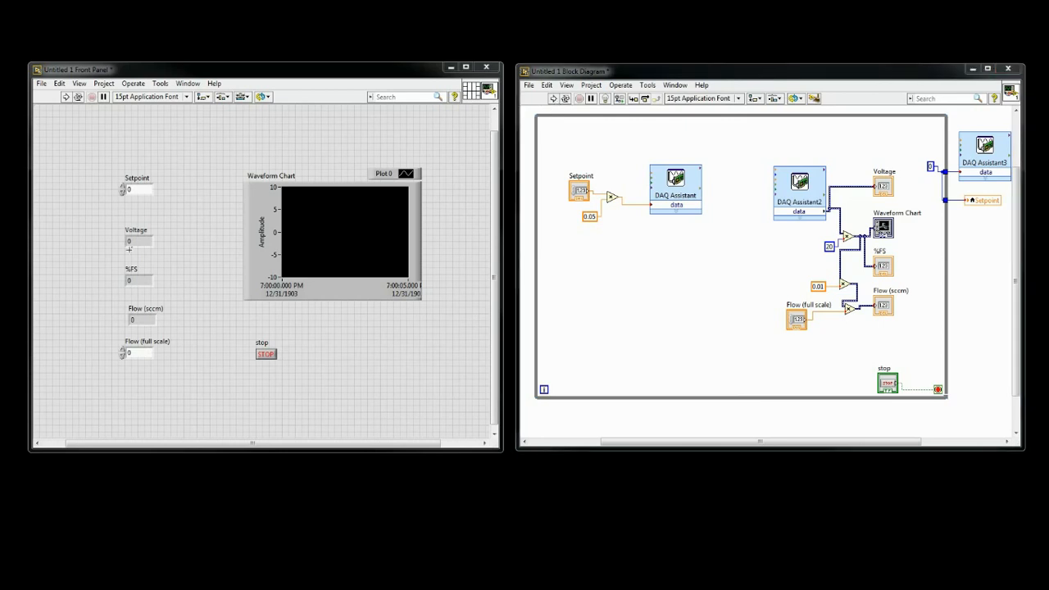
# - Run the VI, then fix the chart's Y-axis at 0 to 100 with autoscale off
pyautogui.click(66, 97)
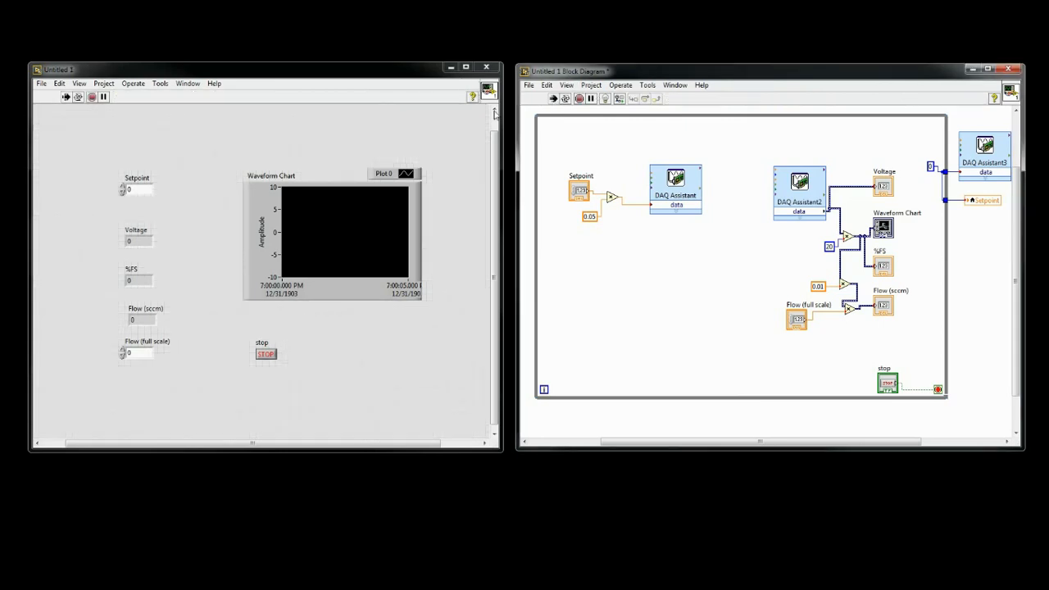
pyautogui.rightClick(336, 229)
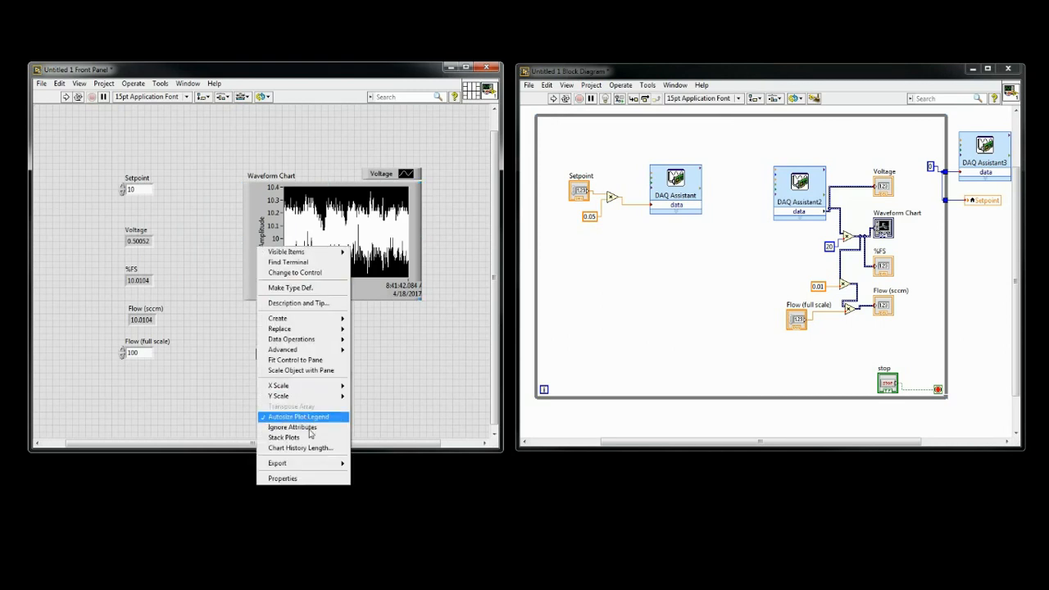
pyautogui.click(282, 478)
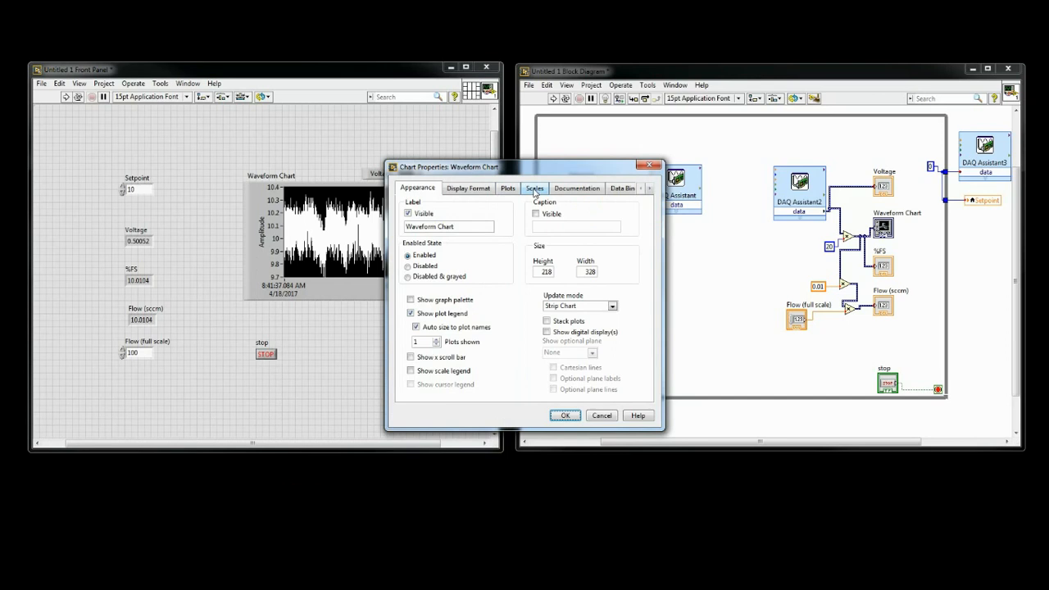
pyautogui.click(534, 188)
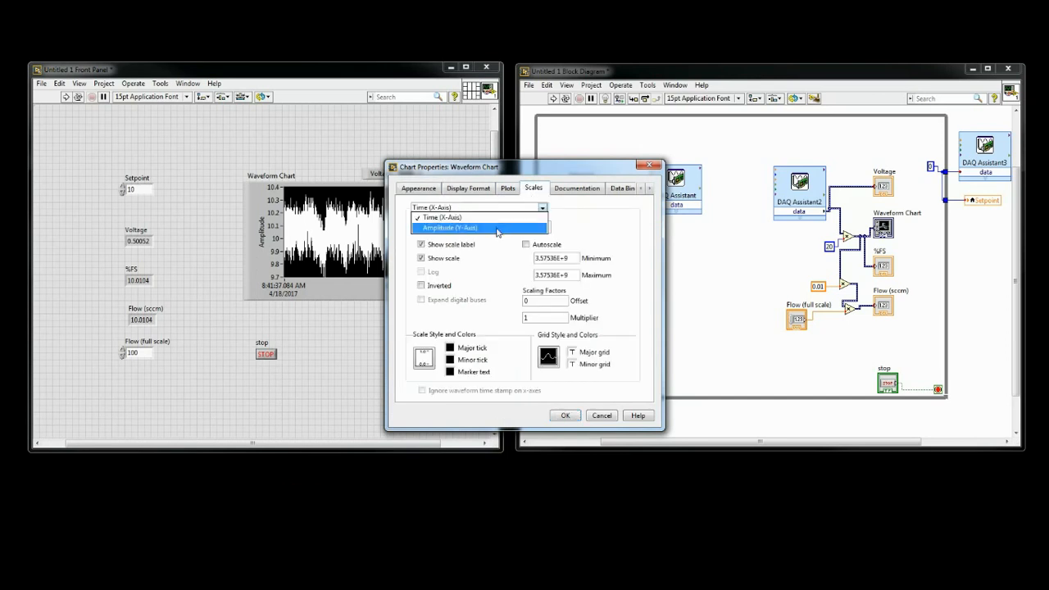
pyautogui.click(449, 227)
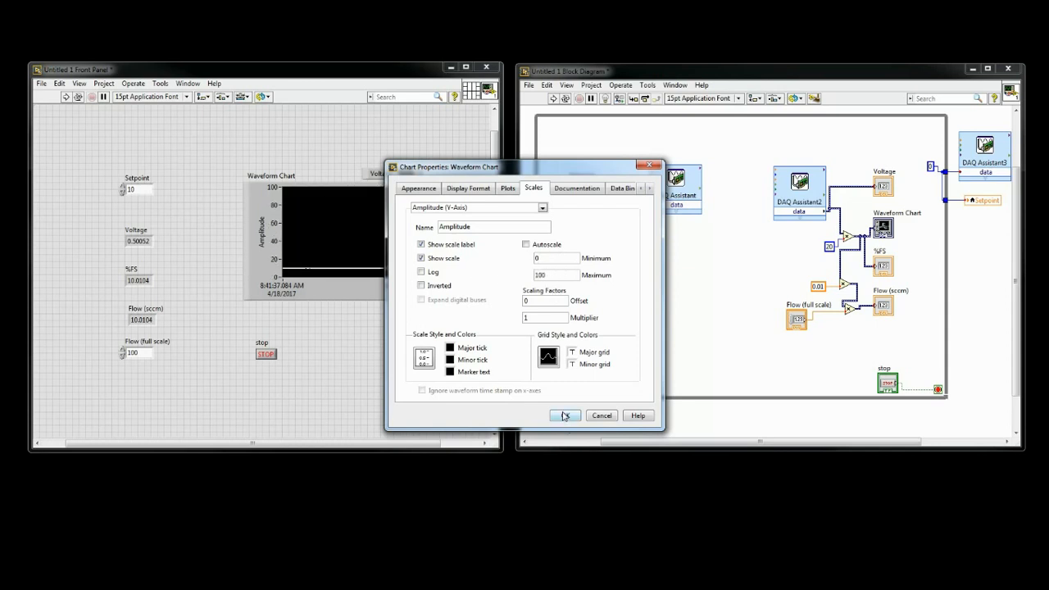
pyautogui.click(565, 415)
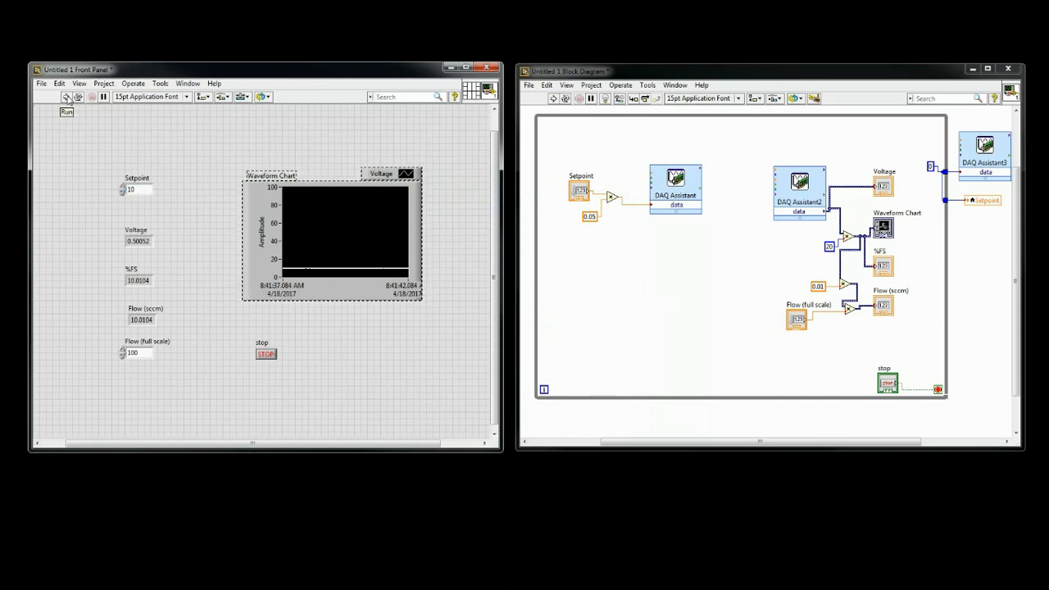
# - Run the VI again and enter a Setpoint of 10
pyautogui.click(66, 97)
pyautogui.write('0')
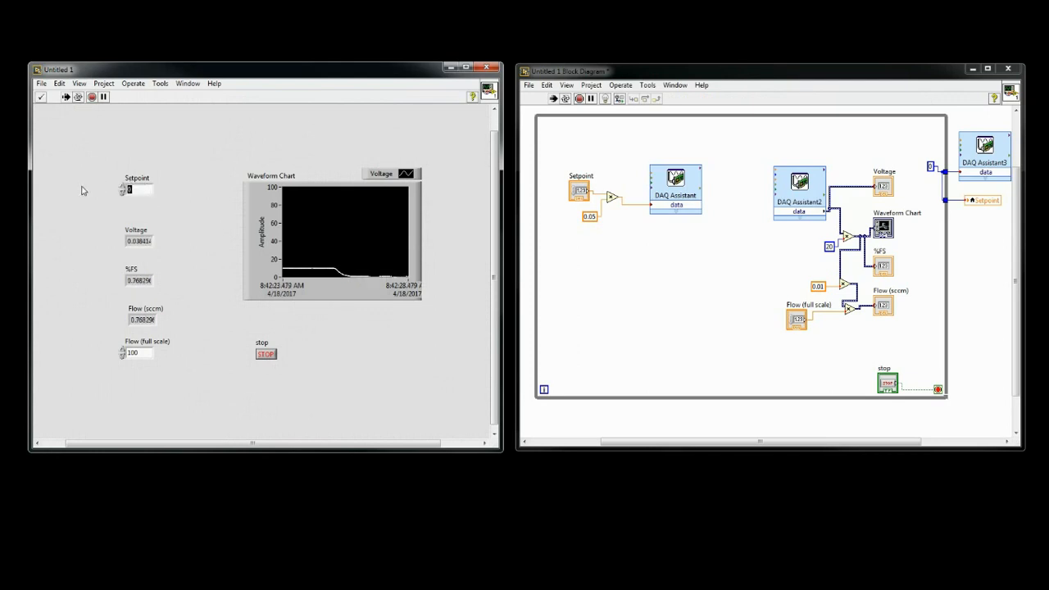
pyautogui.write('10')
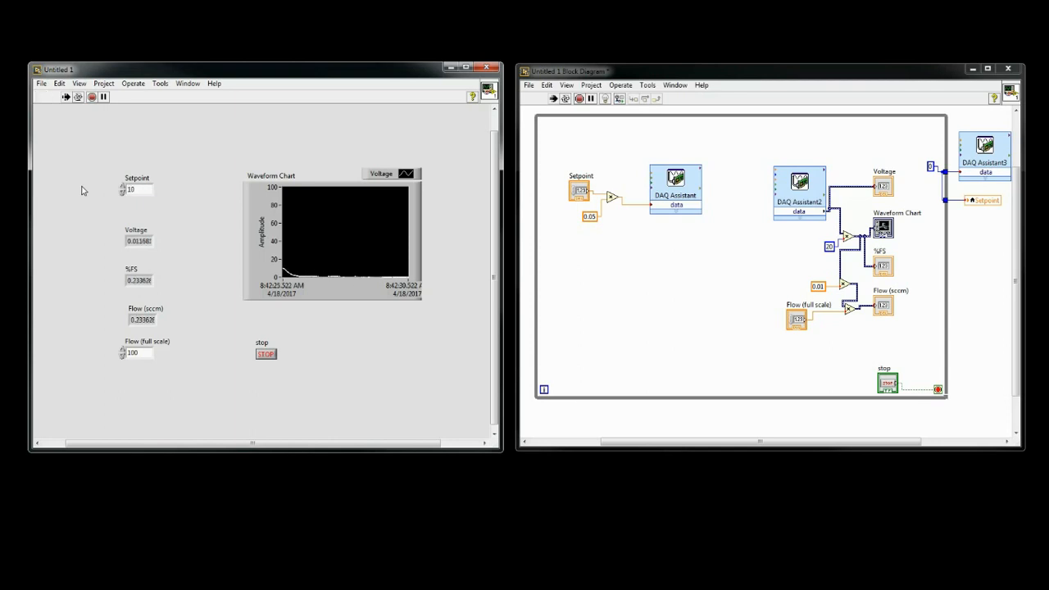